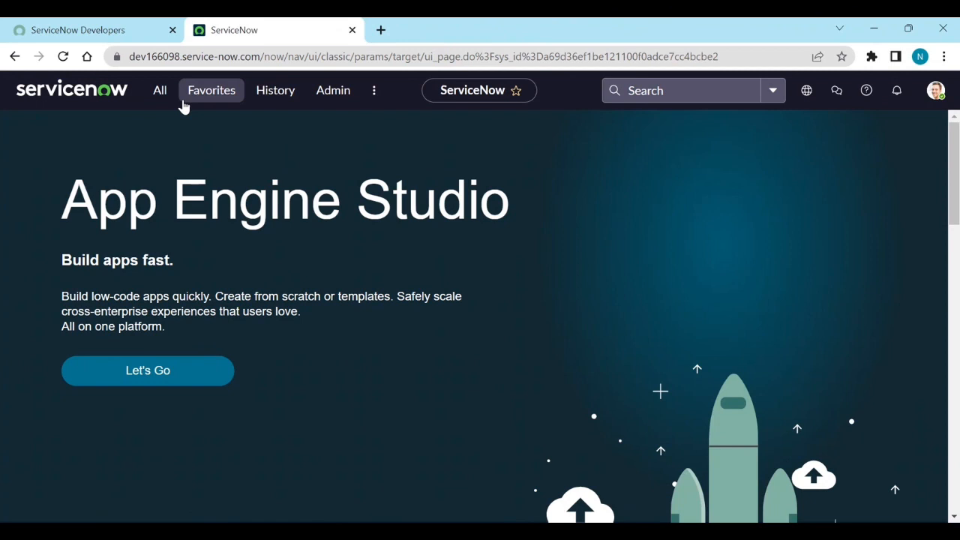
- Filter the navigator for 'maintain' and open Maintain Items (Catalog Items list) in a new tab
click(159, 89)
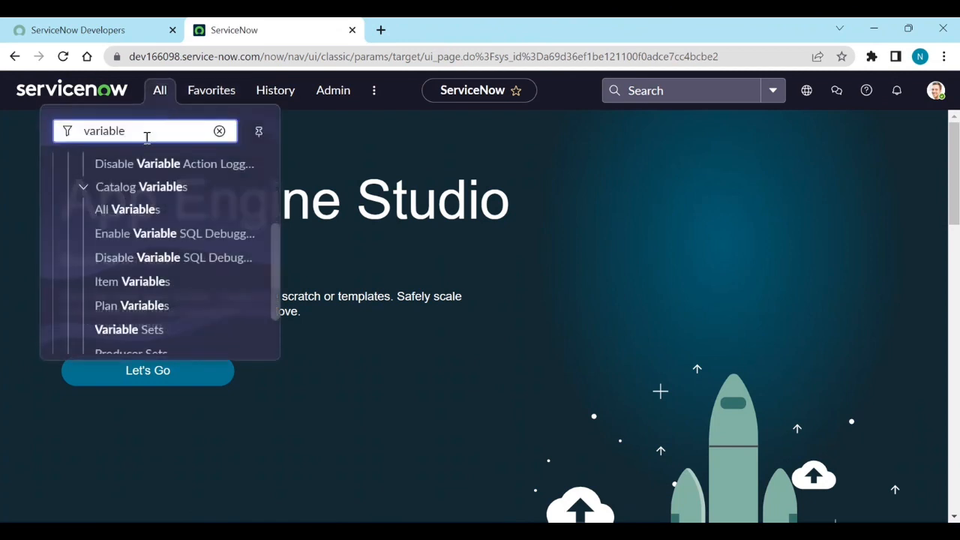
click(219, 130)
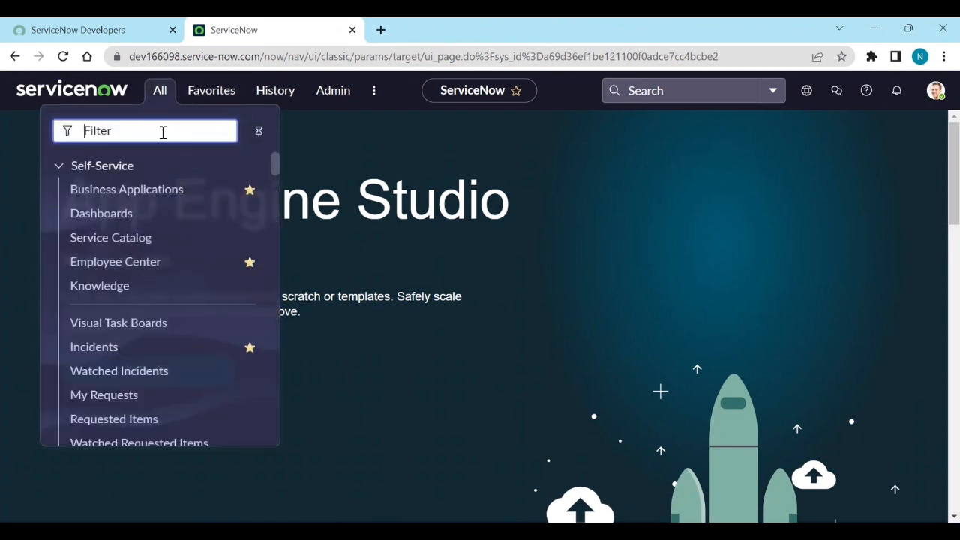
text(maintain item)
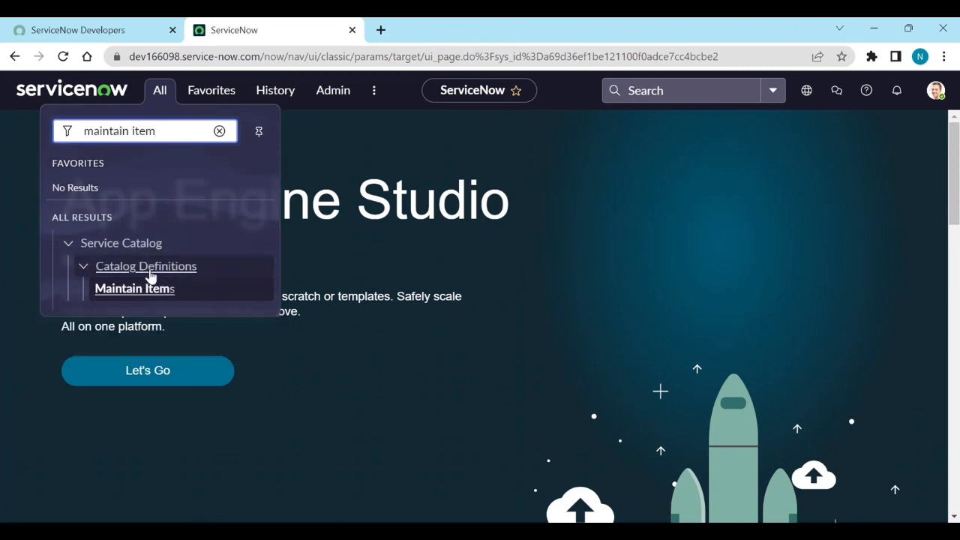
click(135, 288)
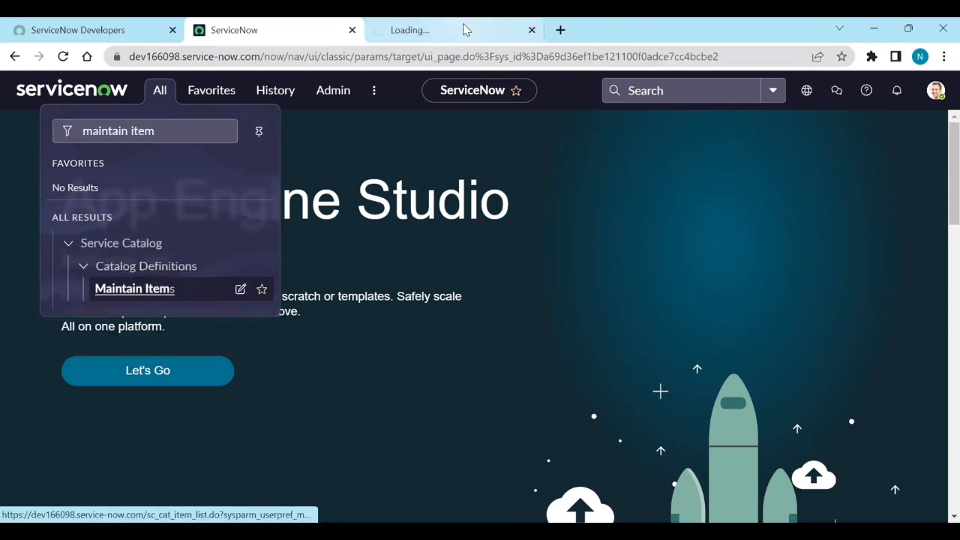
click(135, 288)
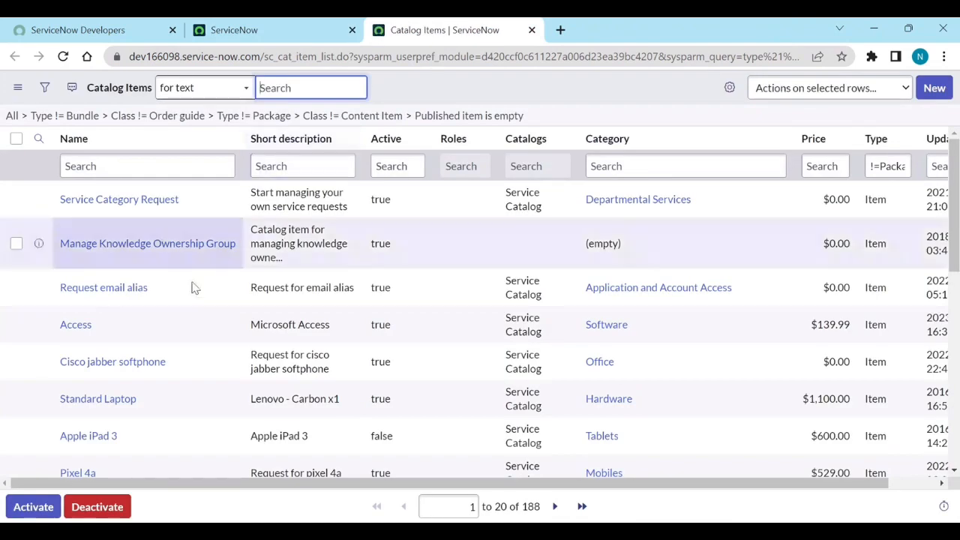
- Open the Access catalog item record and launch its order form via Try It
click(75, 324)
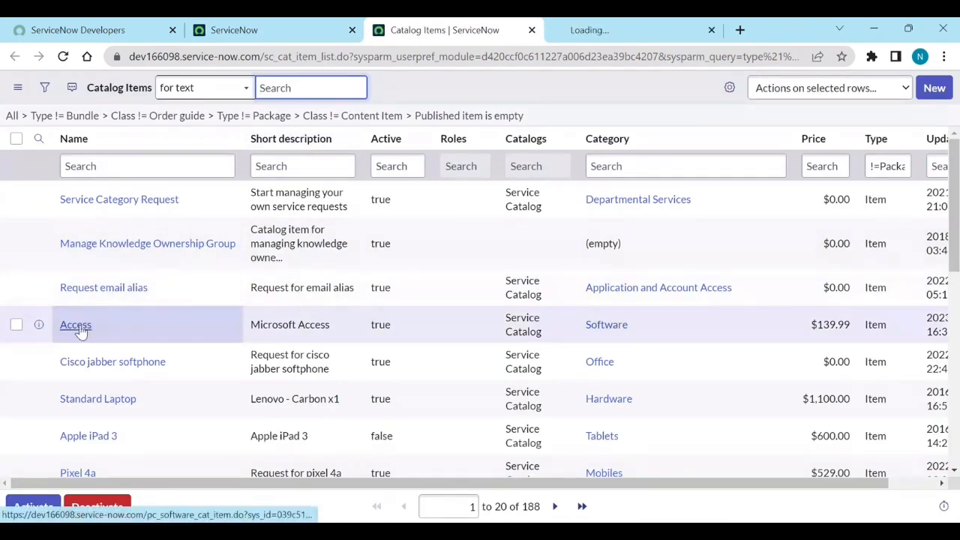
click(75, 324)
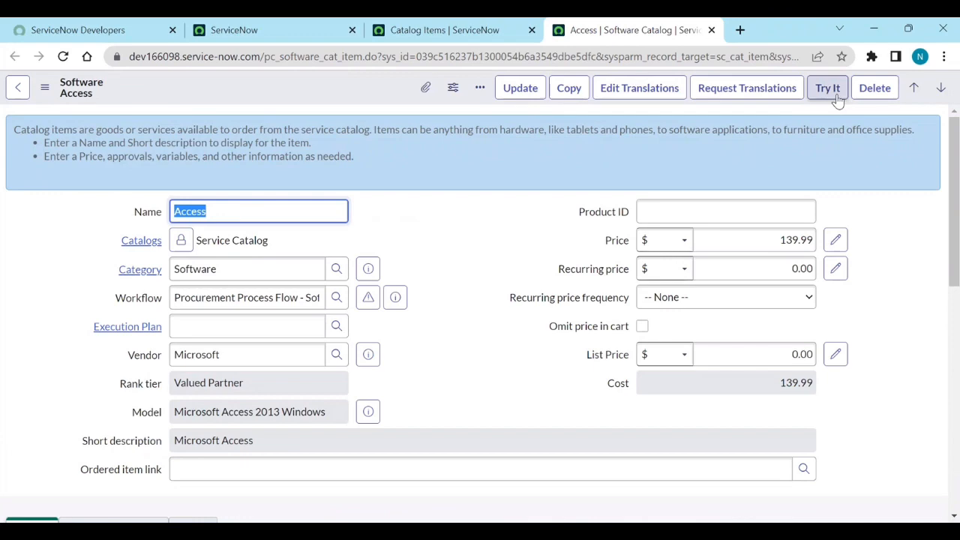
click(827, 87)
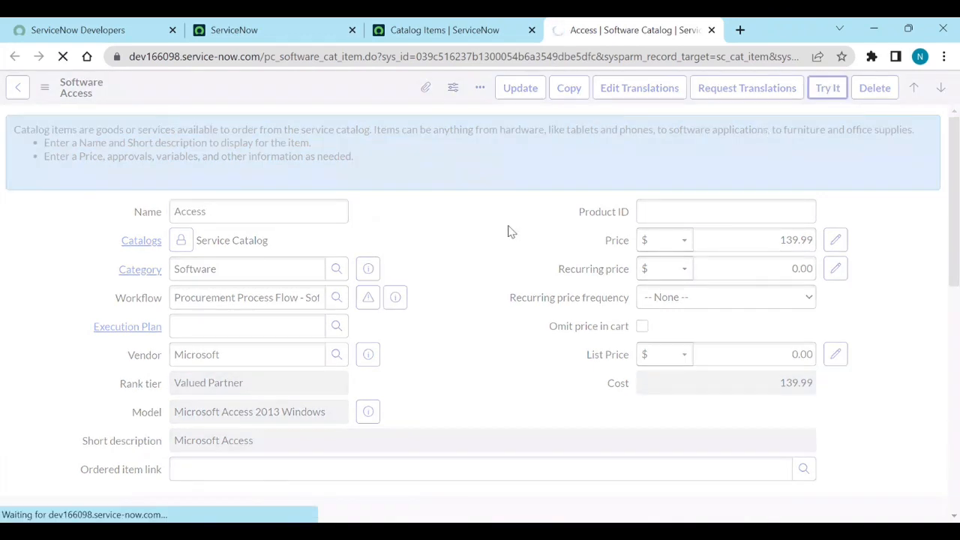
click(827, 87)
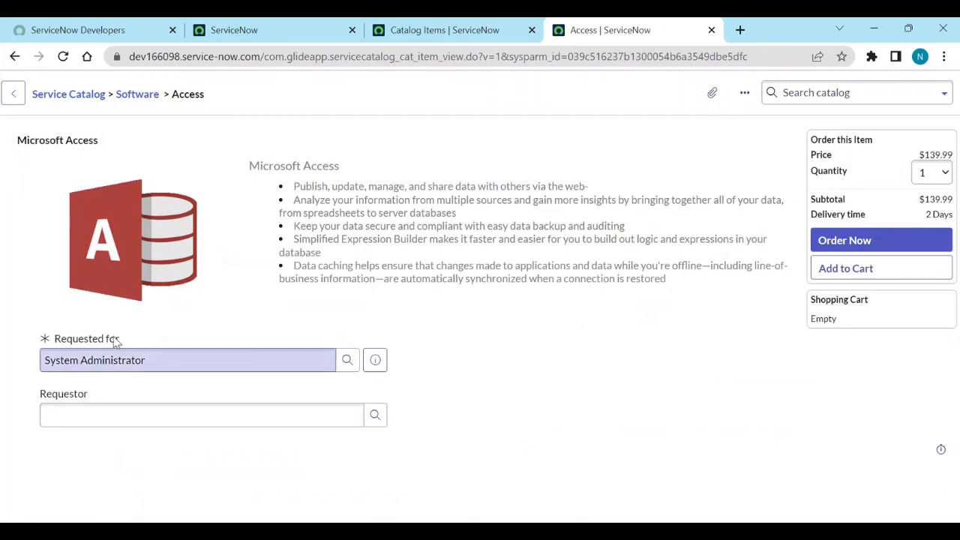
click(201, 414)
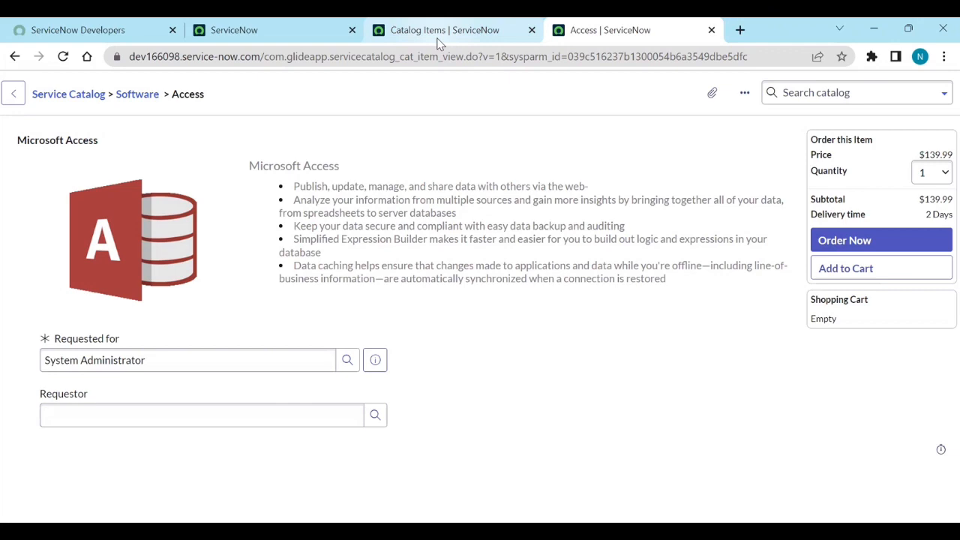
- Reopen the Access record and rename its requestor variable inline to 'Manager'
click(444, 30)
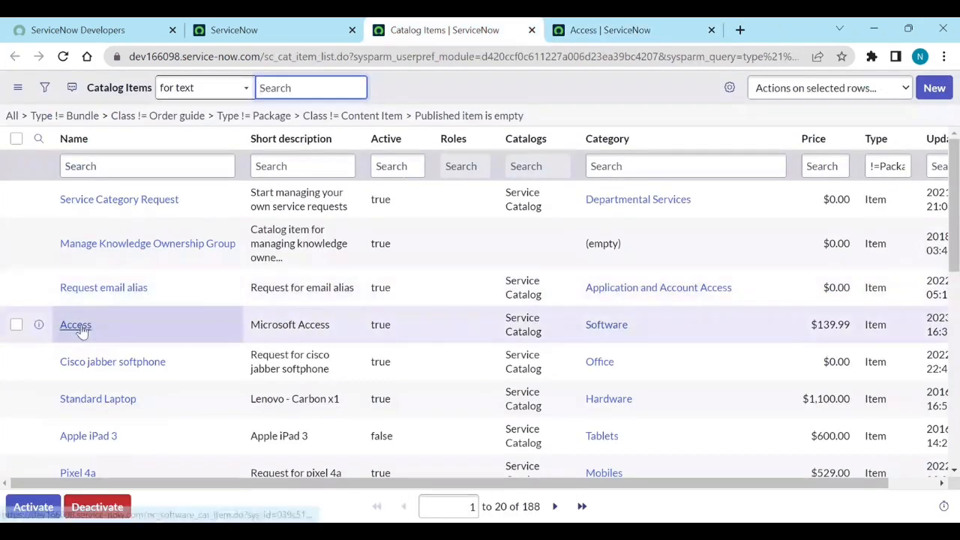
click(75, 324)
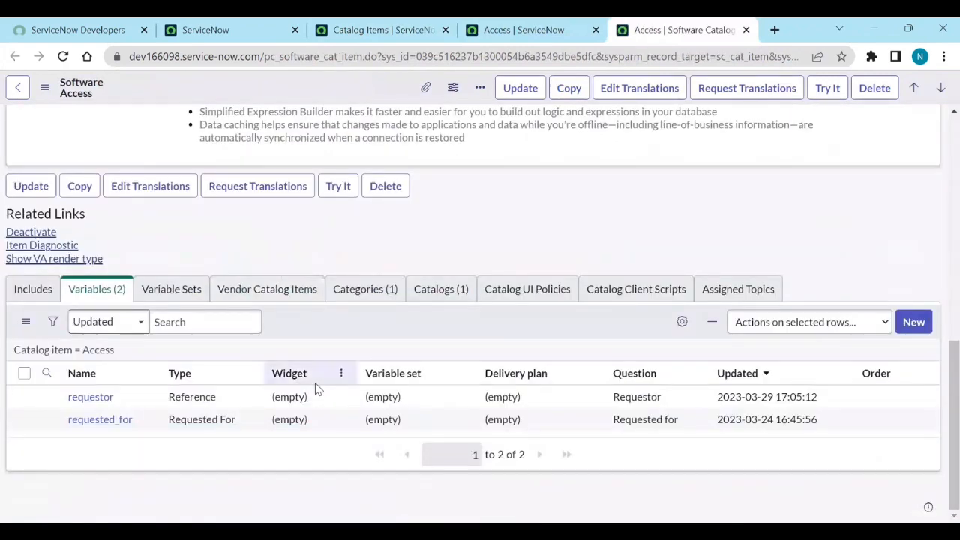
click(90, 396)
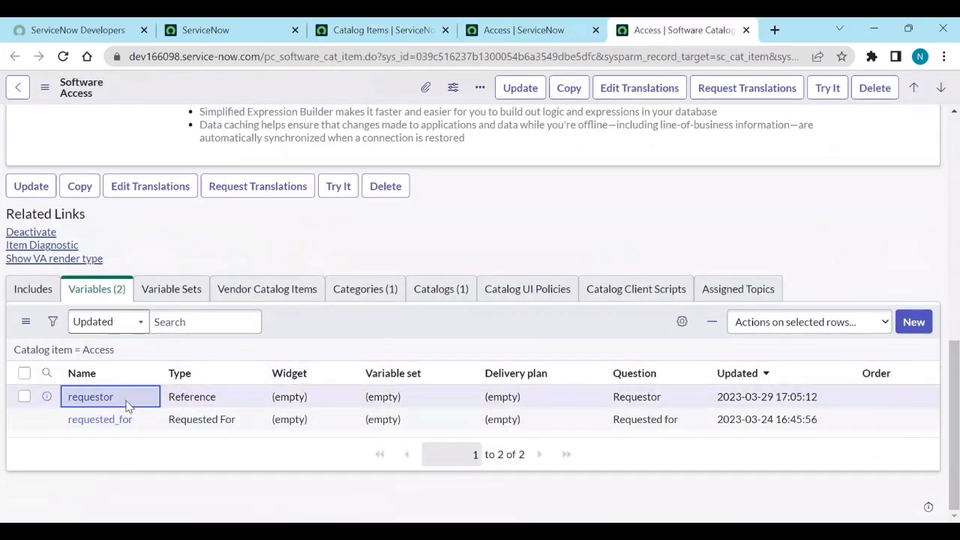
text(man)
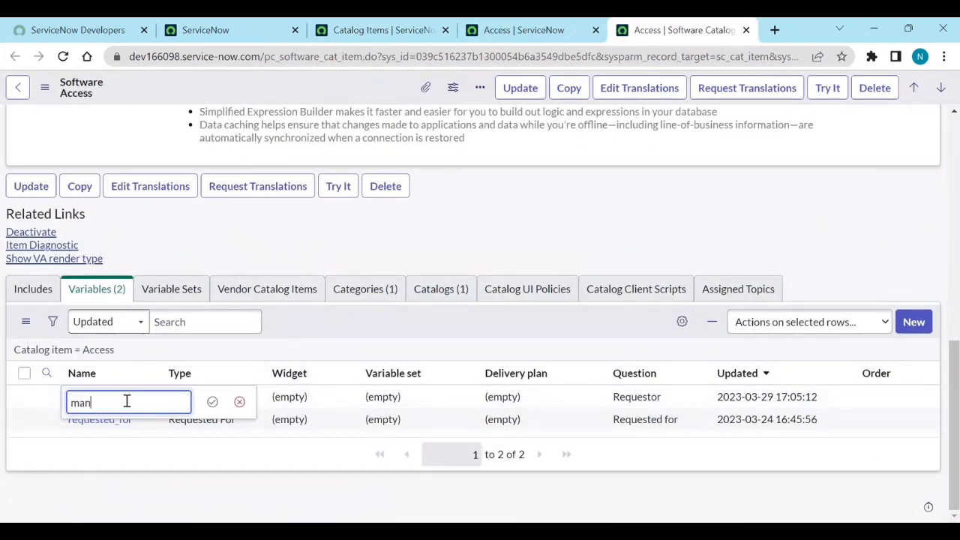
text(ager)
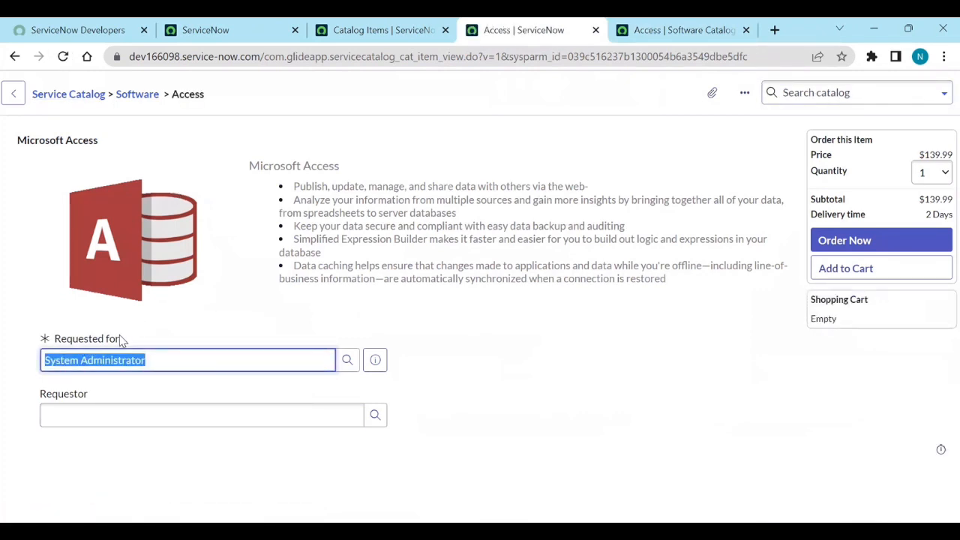
mouse_move(95, 390)
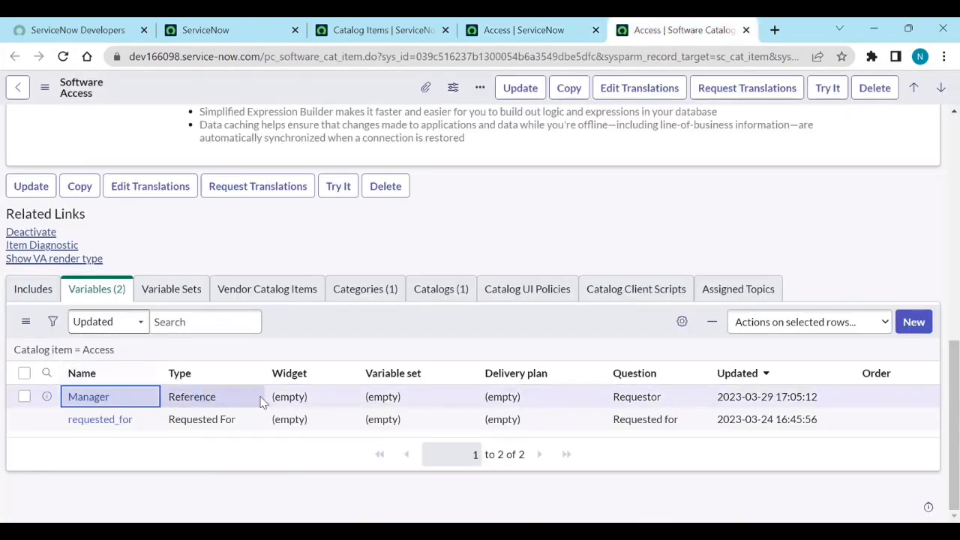
mouse_move(87, 395)
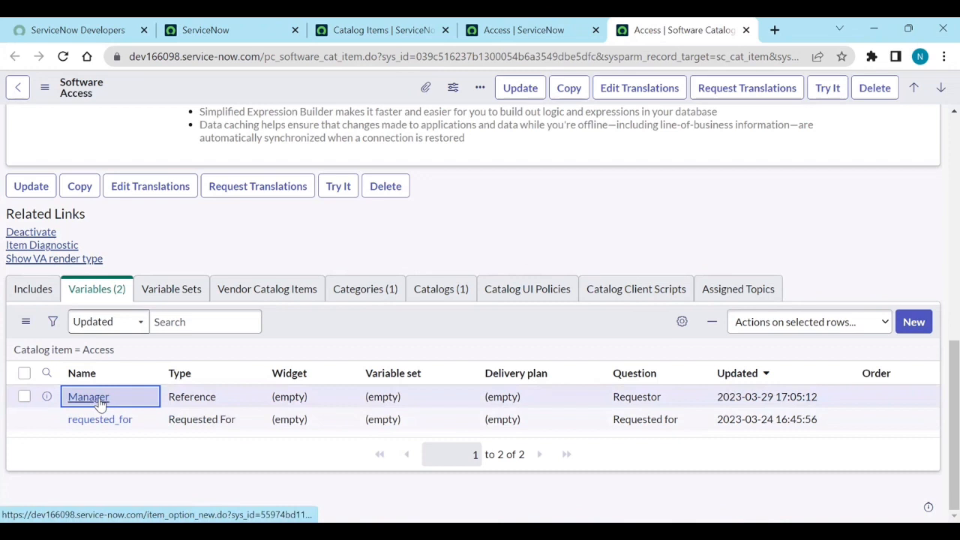
- On the Manager variable's Question settings, replace the 'Requestor' question text with 'Manager'
click(87, 396)
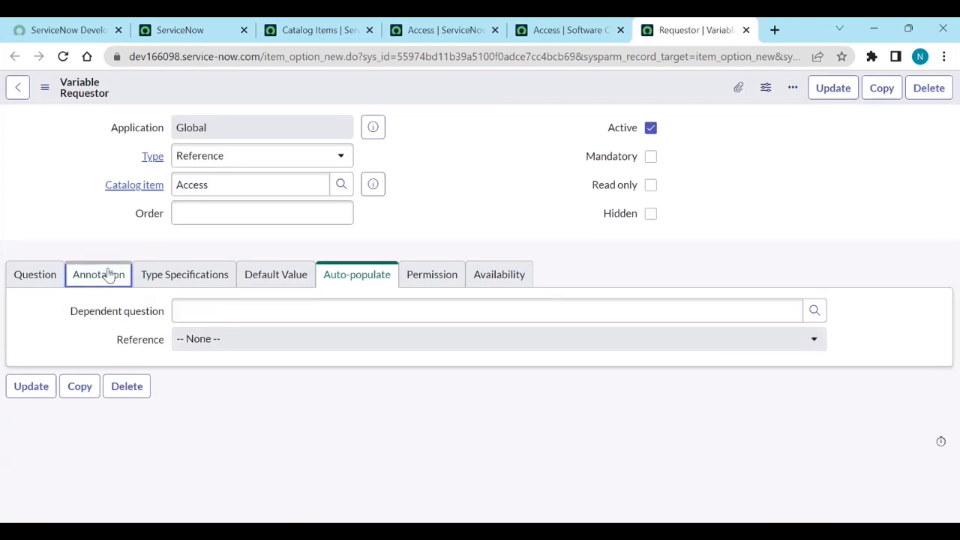
click(99, 273)
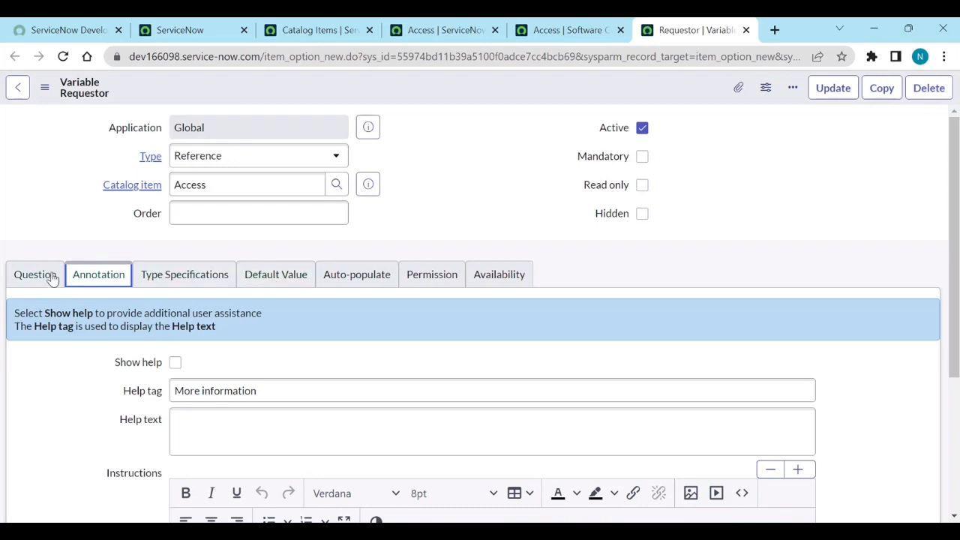
click(35, 273)
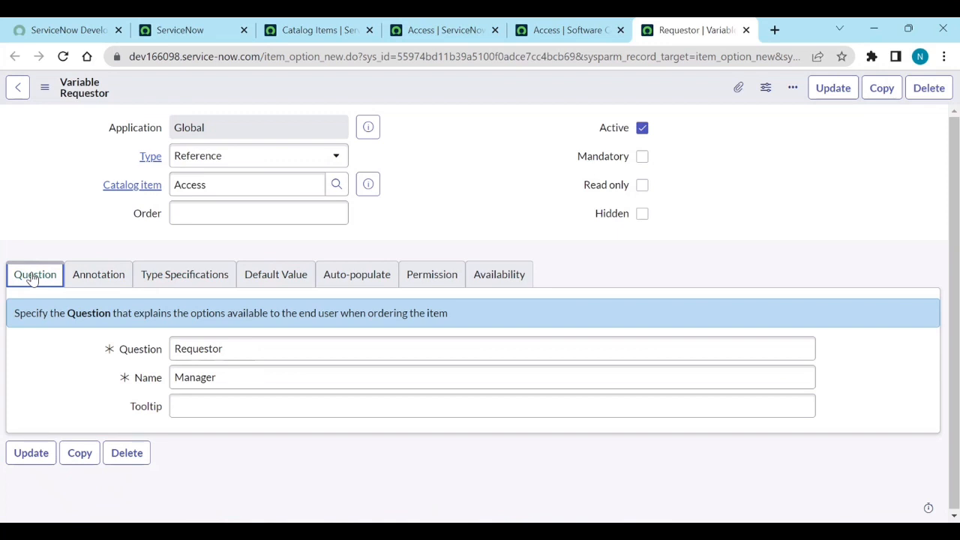
triple_click(198, 348)
text(Manag)
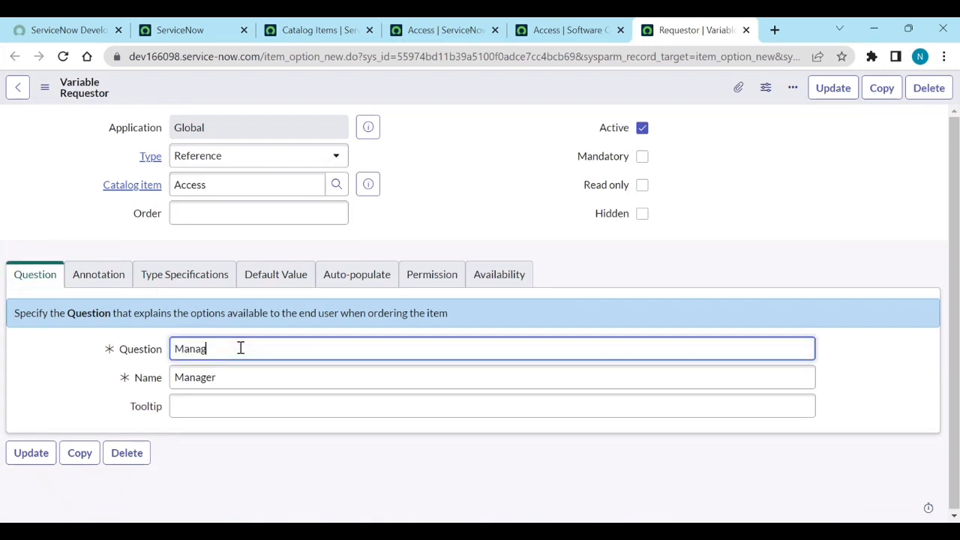
text(er)
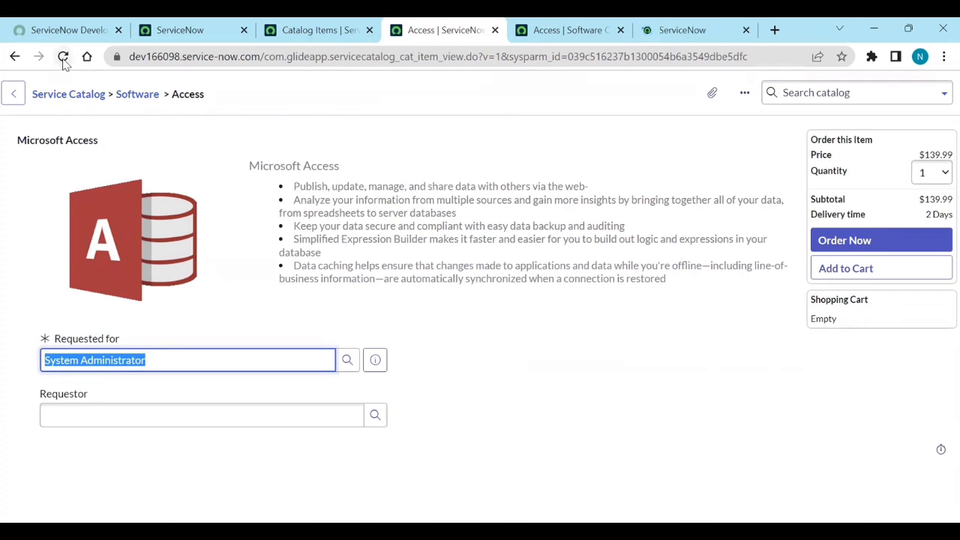
- Reload the Access order form and check the Requested for and Manager fields
click(63, 57)
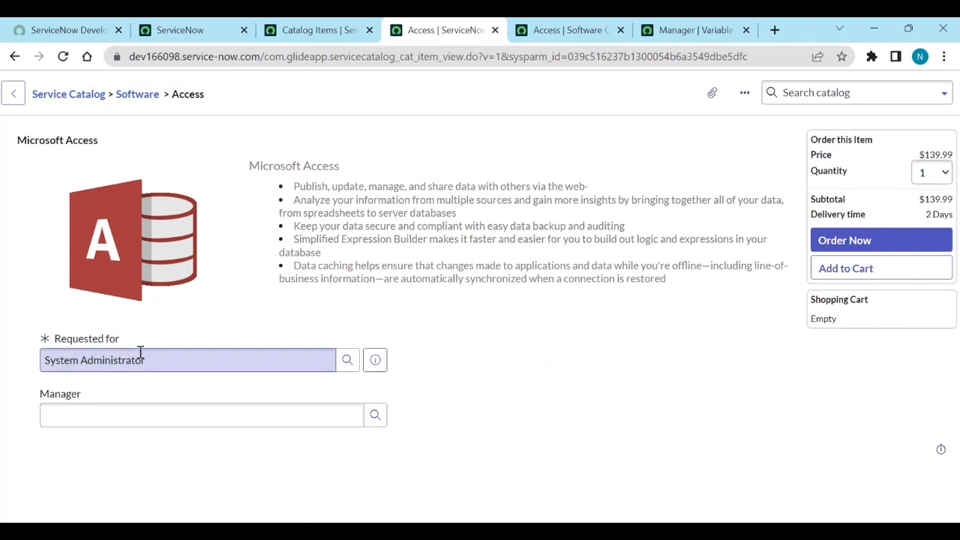
mouse_move(97, 364)
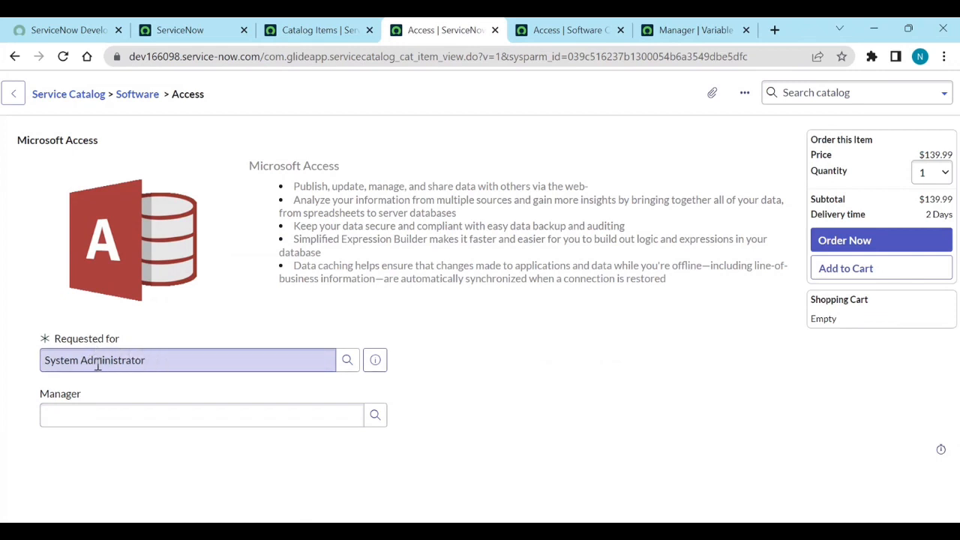
click(201, 414)
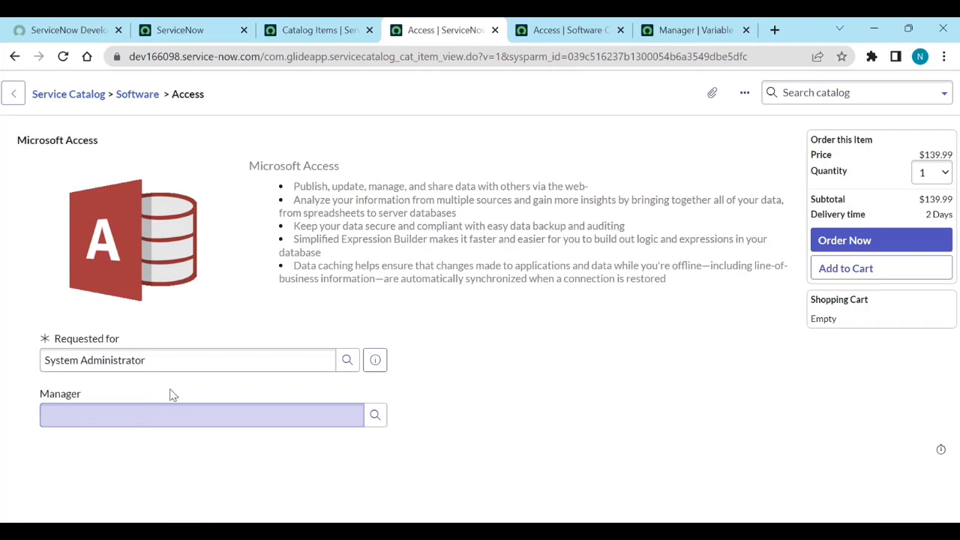
mouse_move(189, 405)
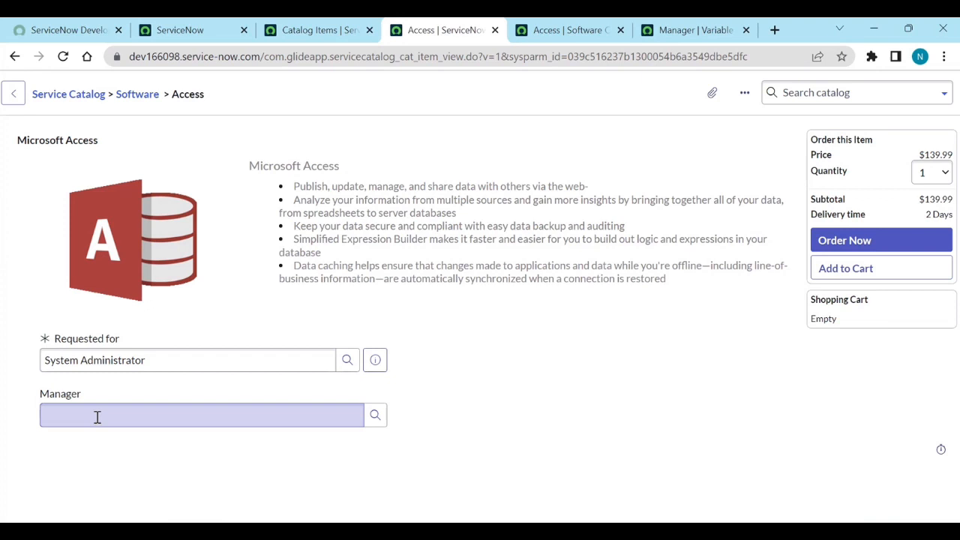
mouse_move(204, 396)
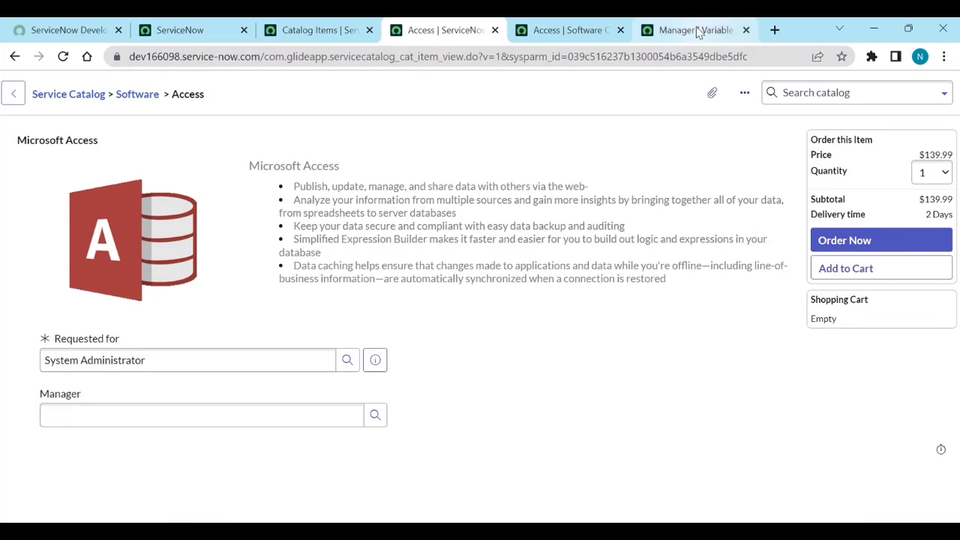
- Bring up the Manager variable's Auto-populate settings, checking the Access order form in between
click(693, 30)
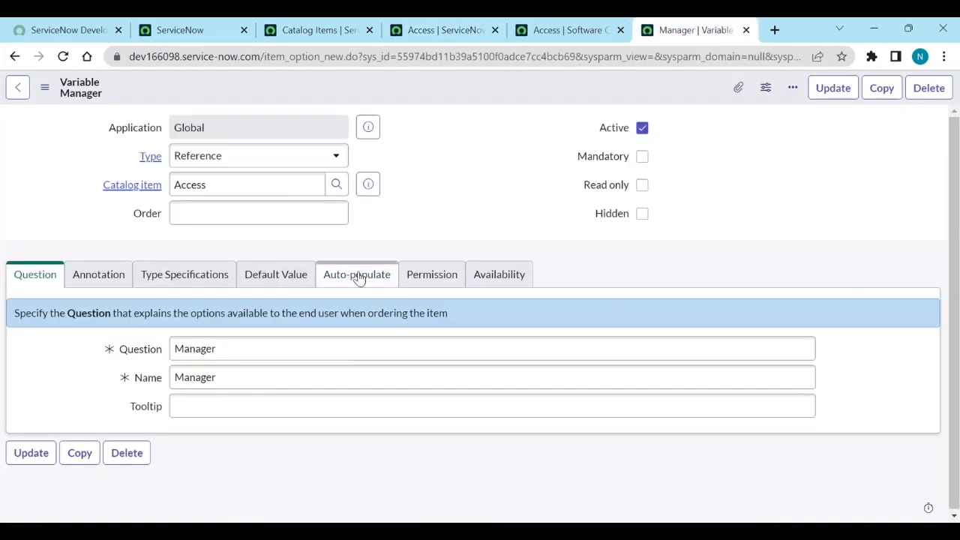
click(357, 273)
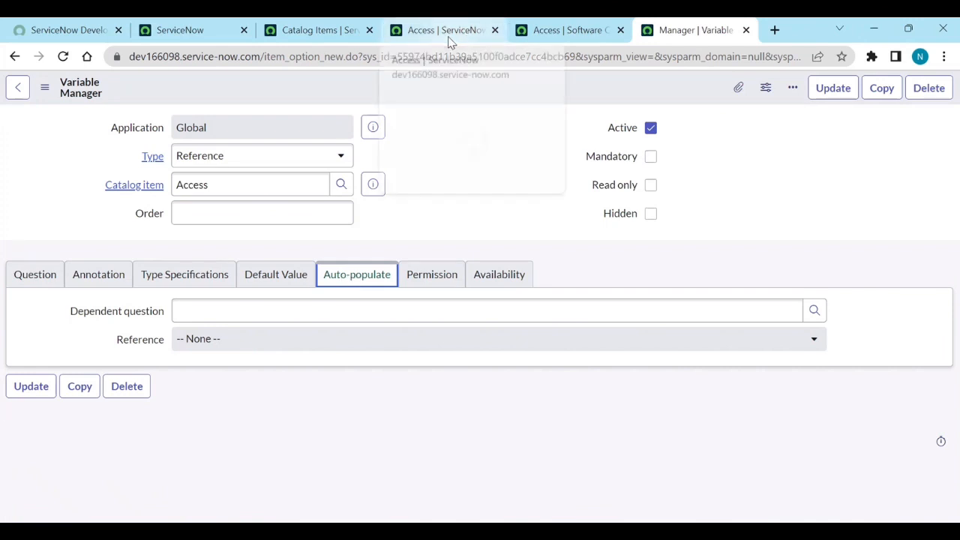
click(442, 30)
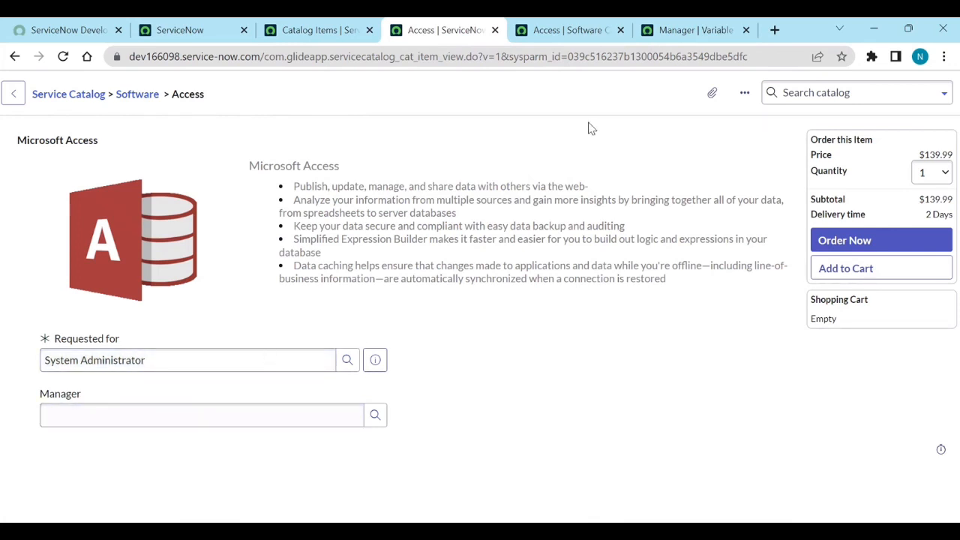
click(690, 30)
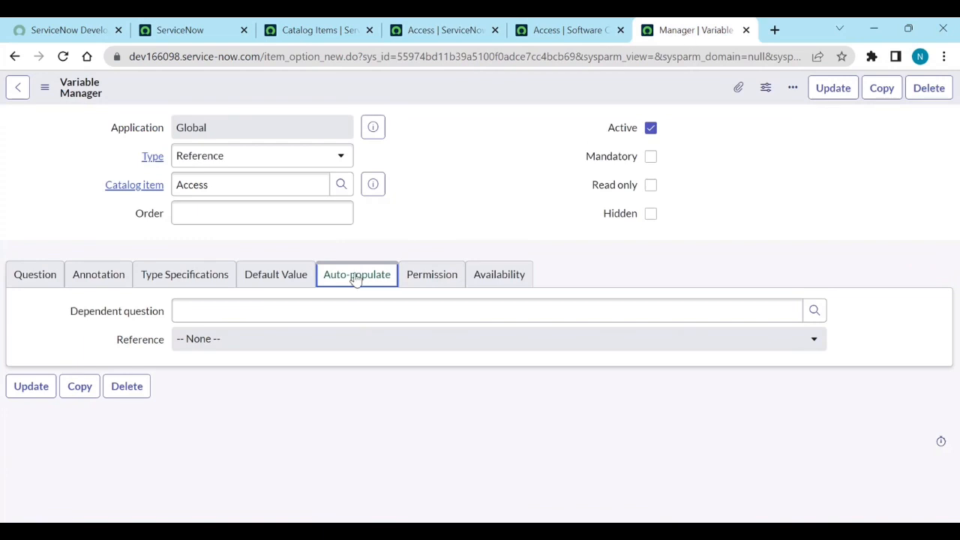
- Set Dependent question to Requested for and the dot-walk path to the user's Manager field
click(486, 310)
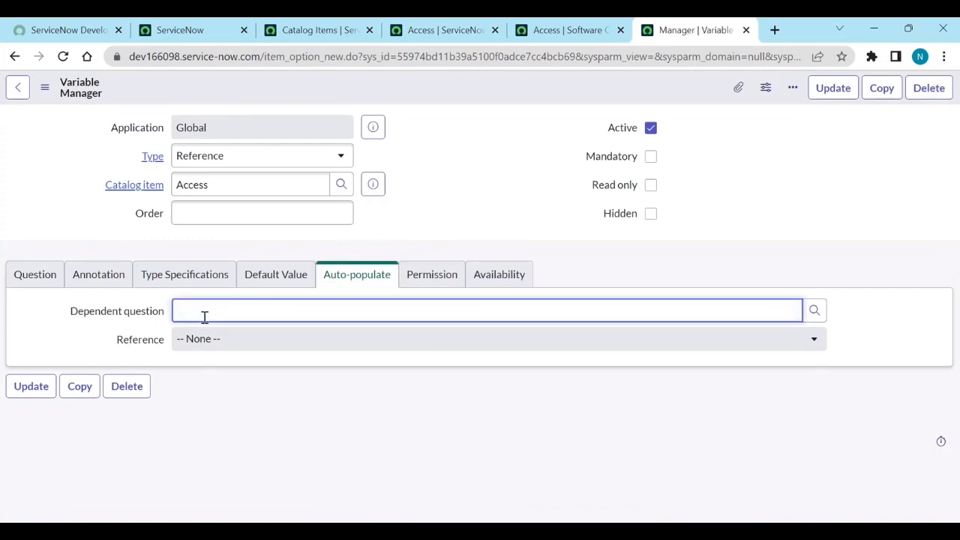
text(re)
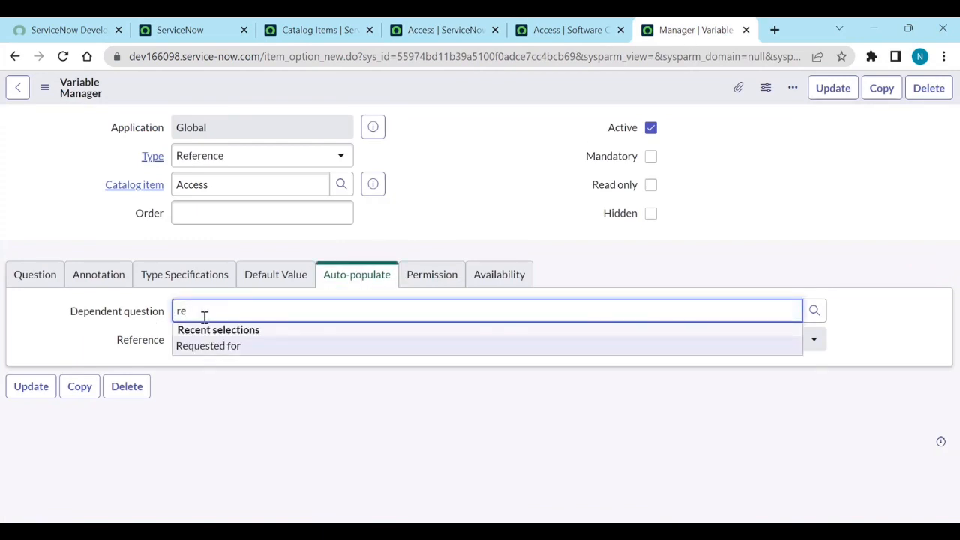
click(207, 345)
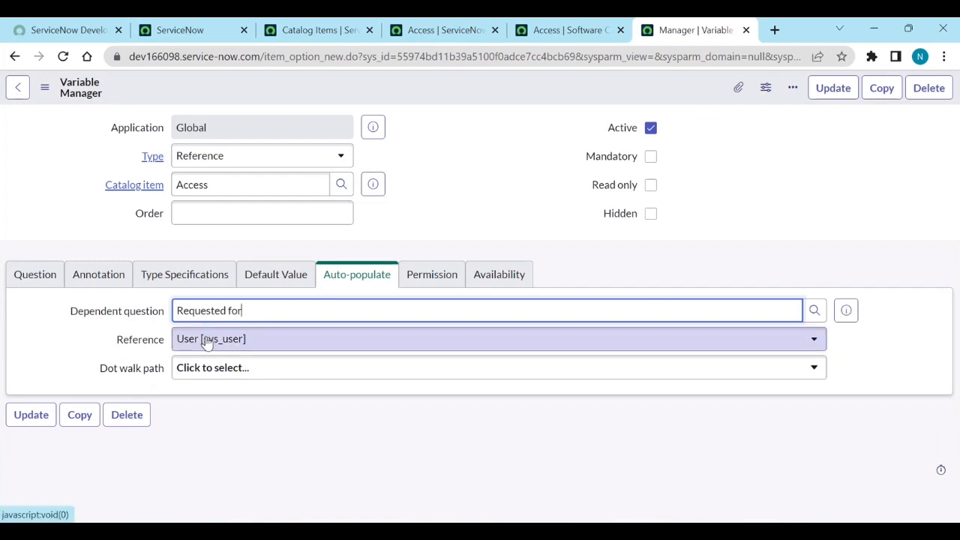
click(213, 368)
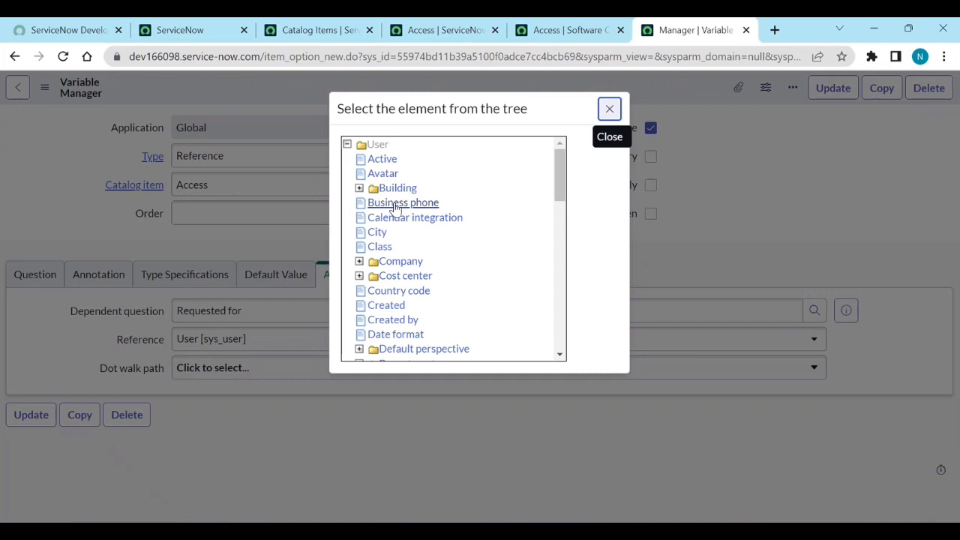
scroll(down, 3)
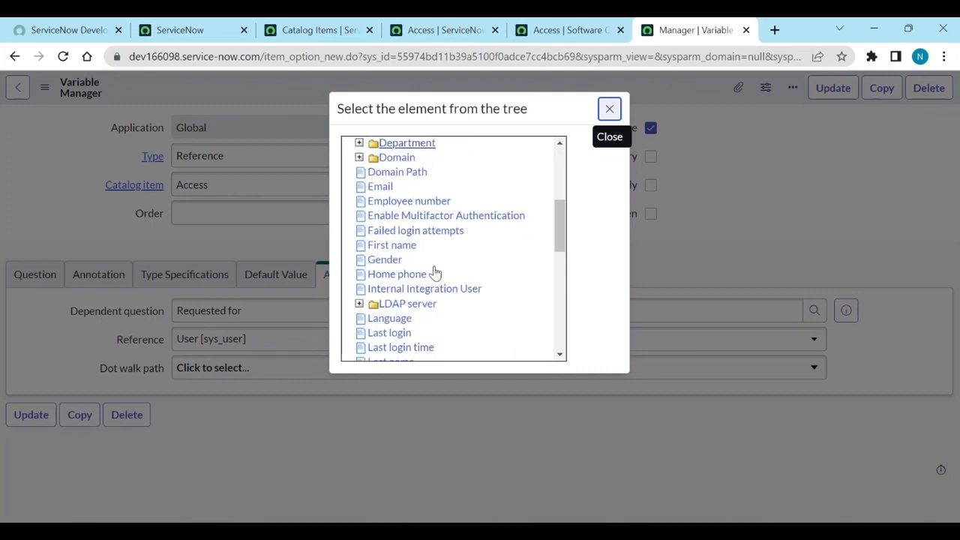
scroll(down, 3)
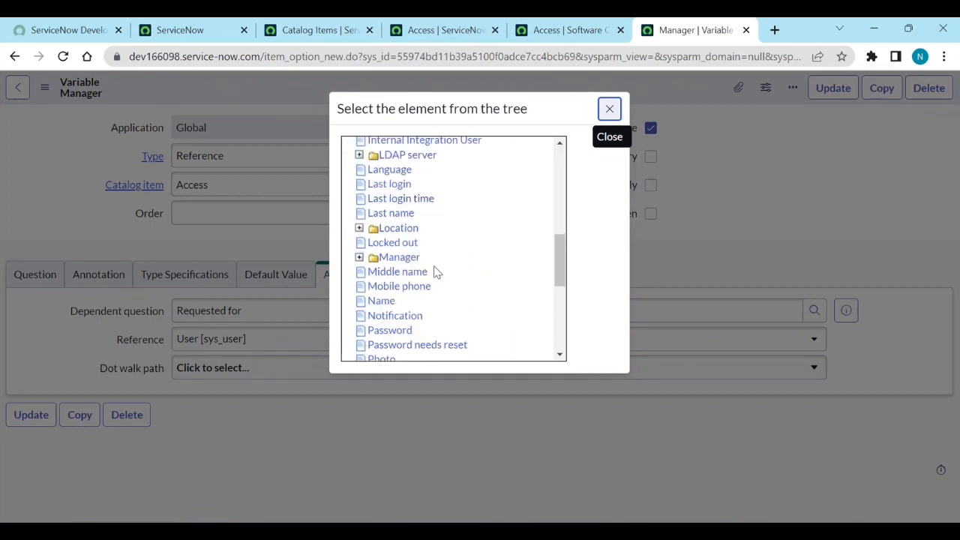
click(399, 257)
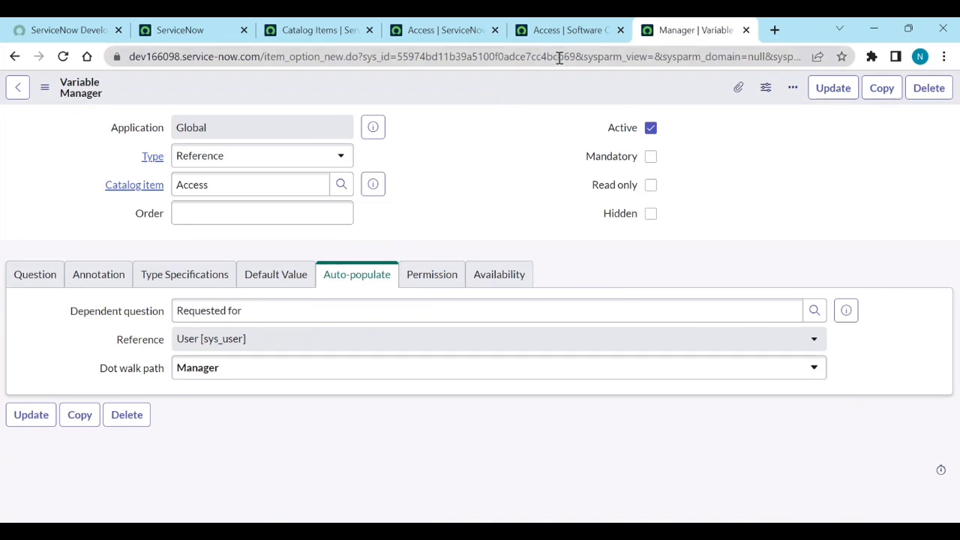
- From the main ServiceNow page, search the navigator for 'users' to open the Users list
click(442, 30)
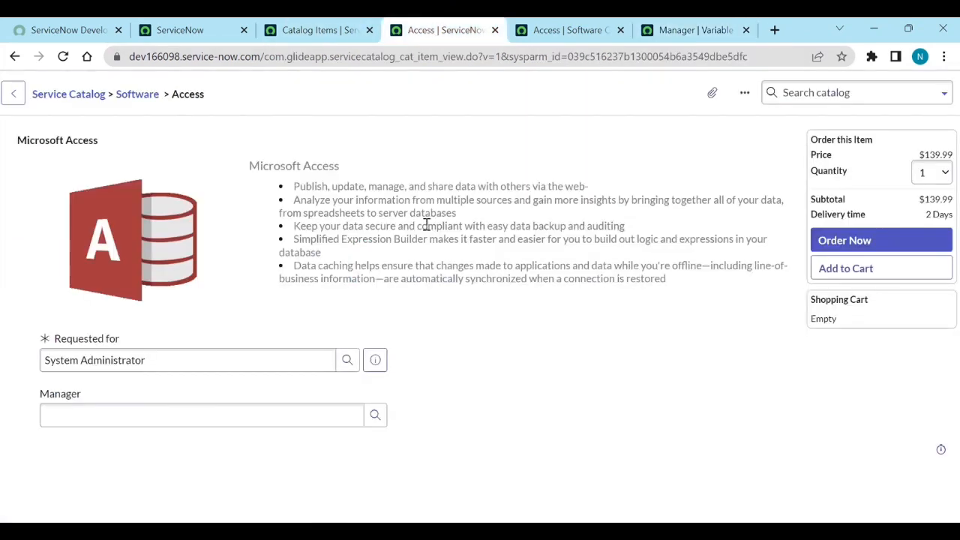
click(180, 30)
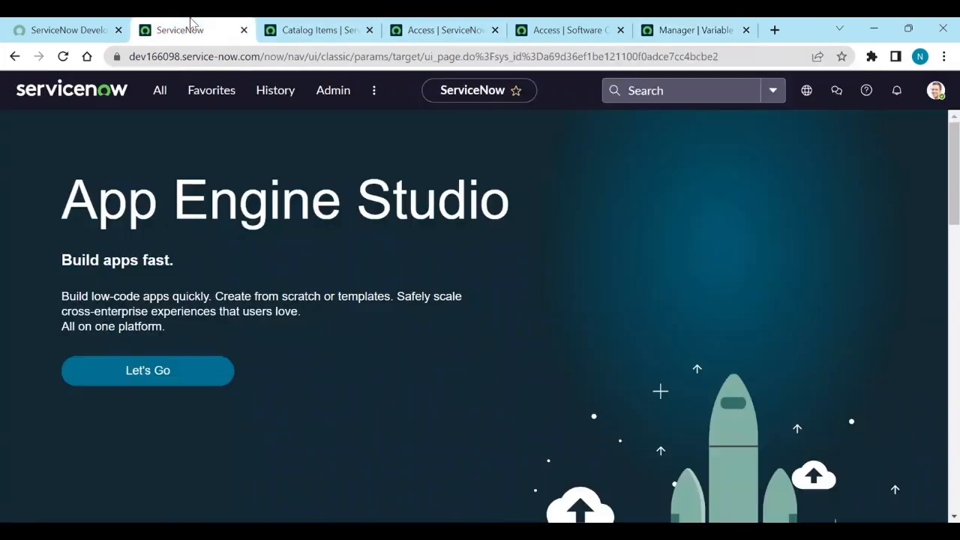
text(maintain item)
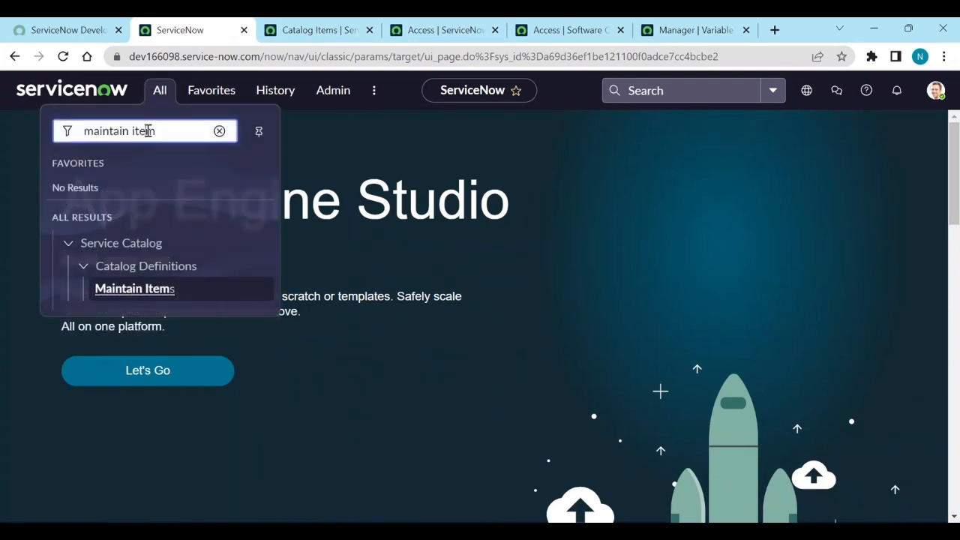
text(users)
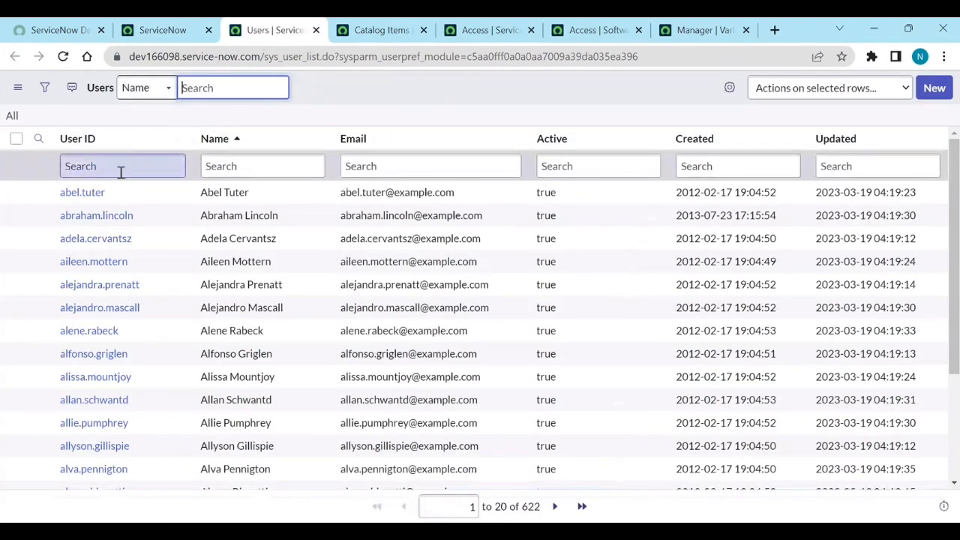
- Filter users by 'admin' and add a Manager column beside User ID, then return to the Access form
text(admin)
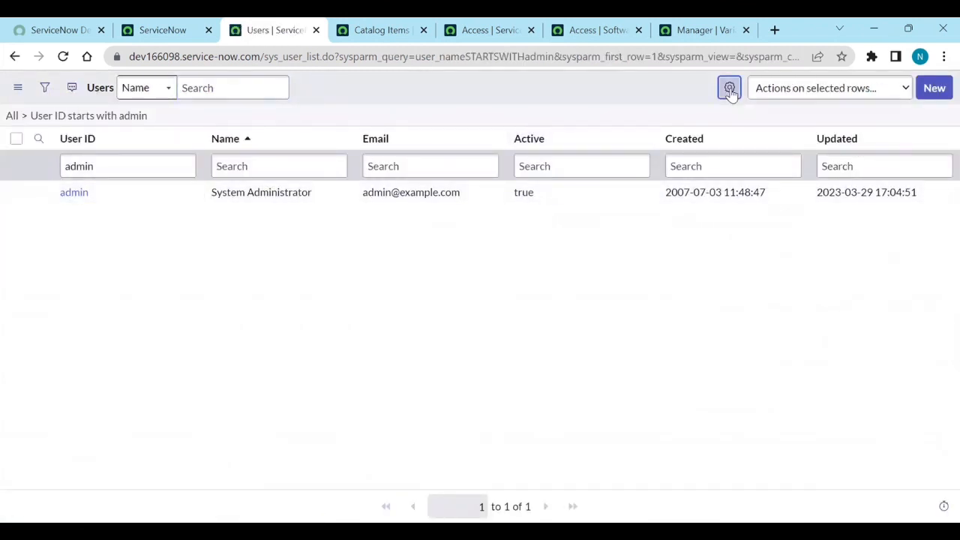
click(729, 87)
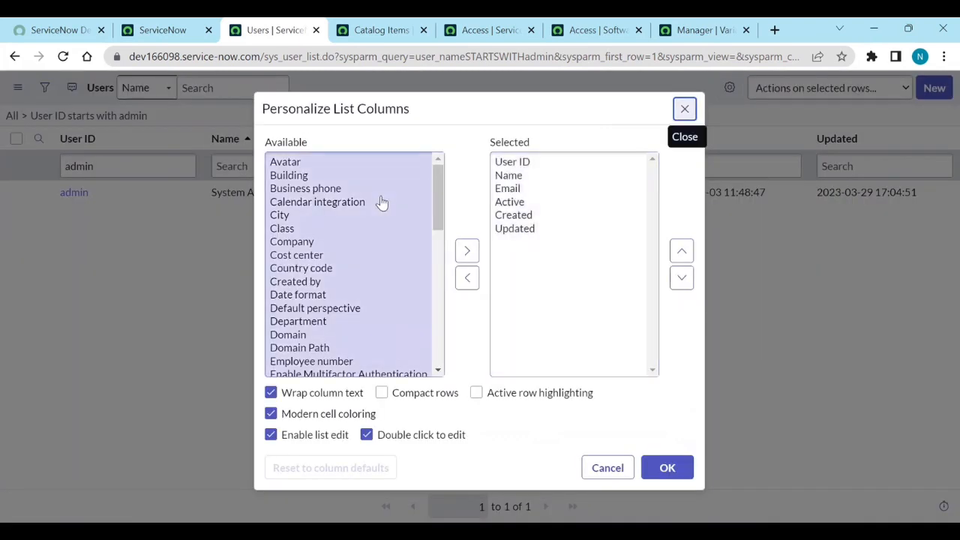
click(315, 307)
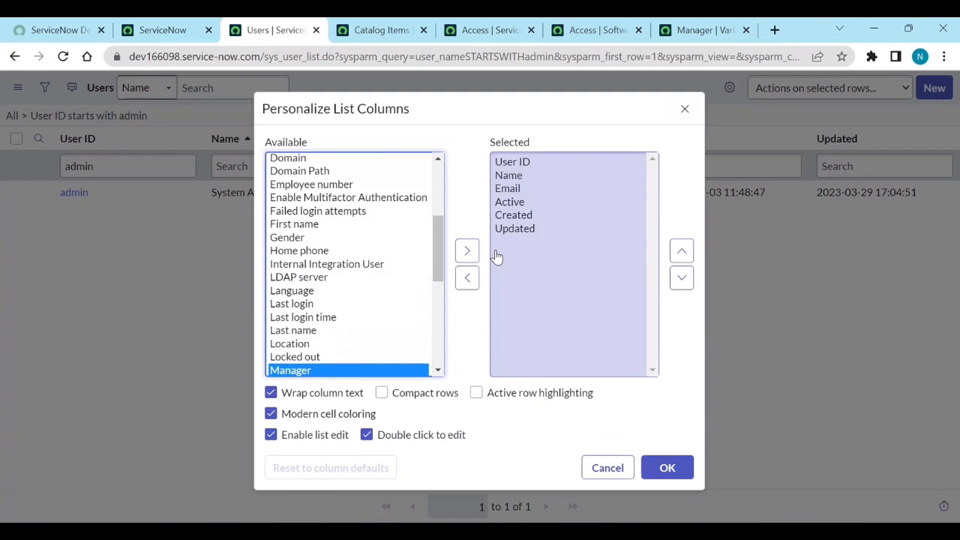
click(466, 250)
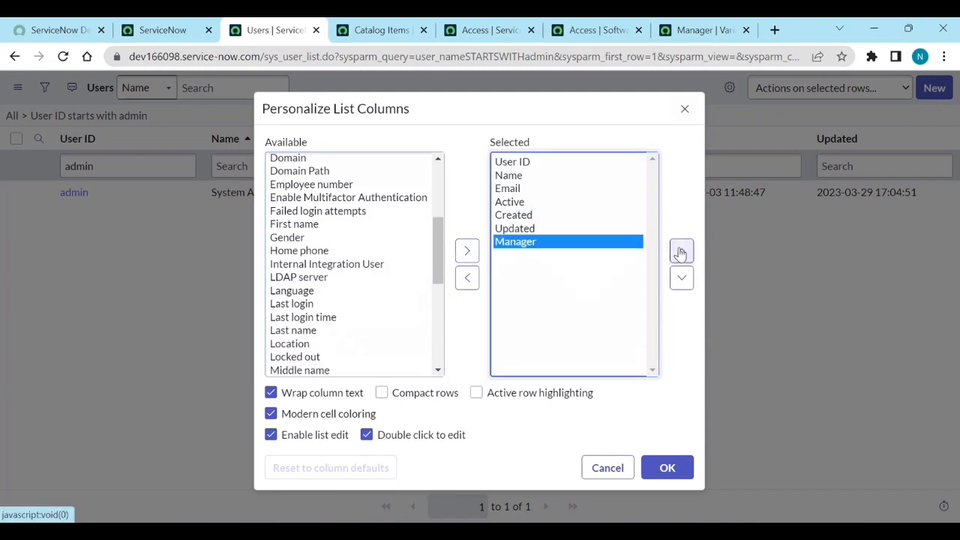
click(681, 250)
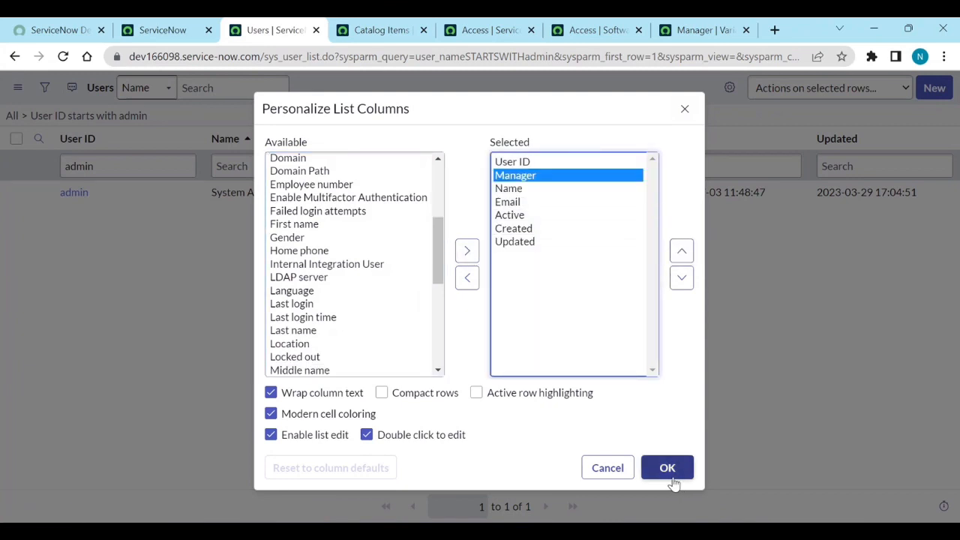
click(665, 468)
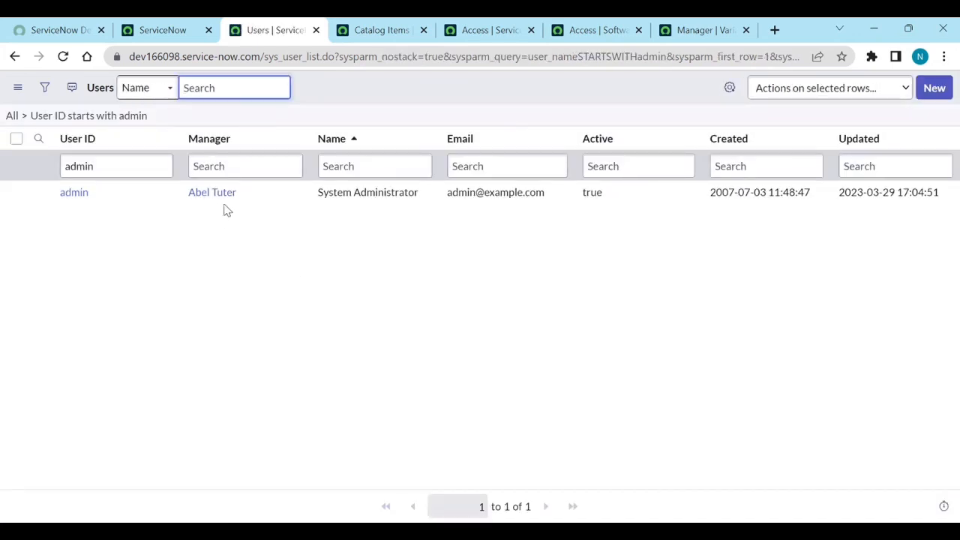
click(487, 30)
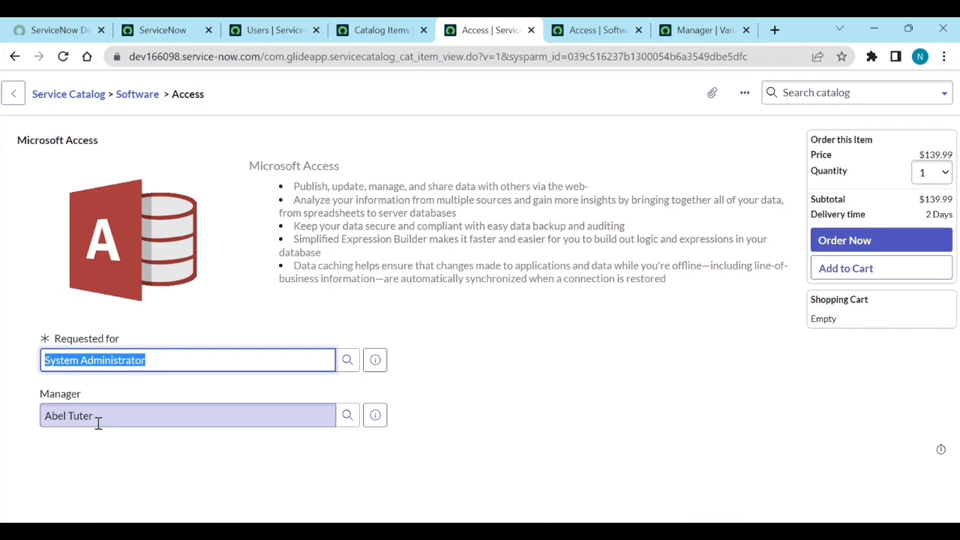
mouse_move(105, 393)
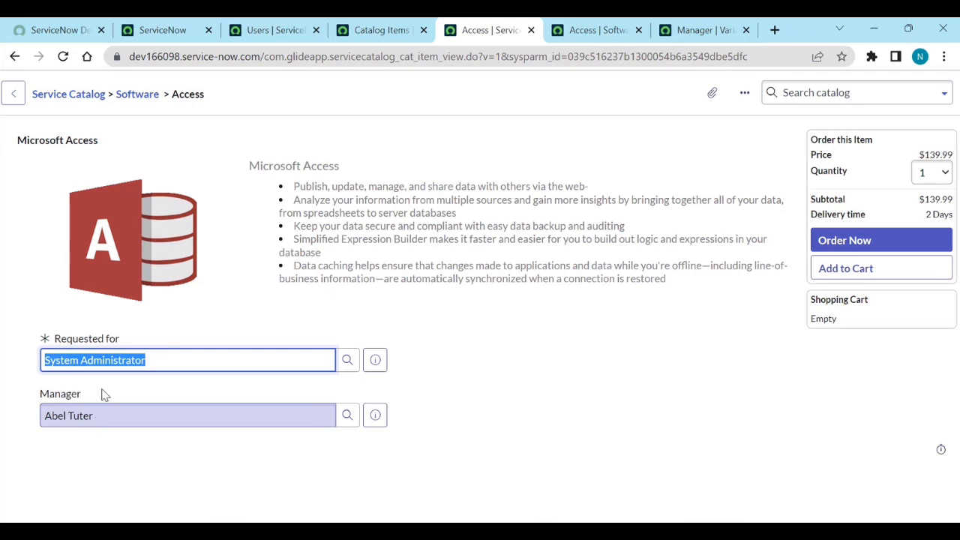
mouse_move(117, 391)
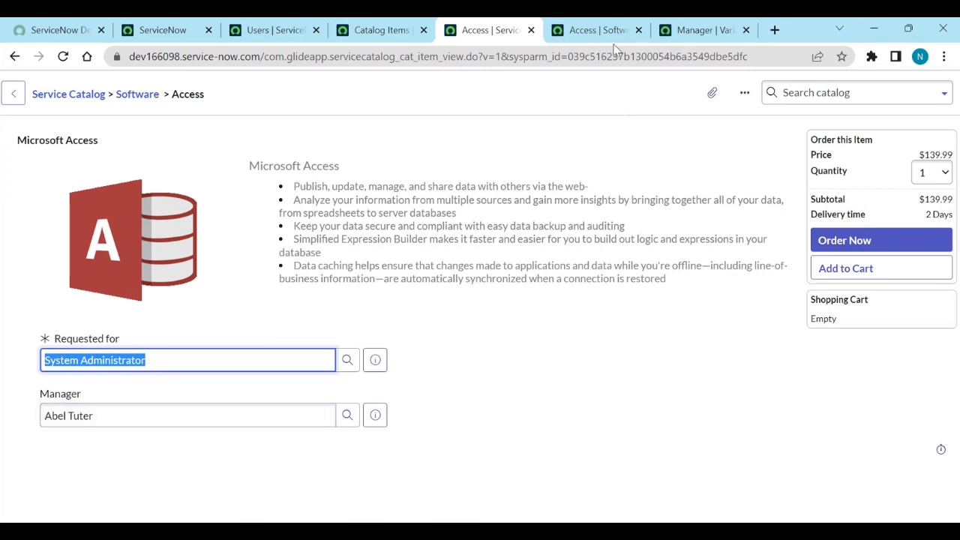
- After verifying Manager shows Abel Tuter, switch via the variable record back to the Users list
click(702, 30)
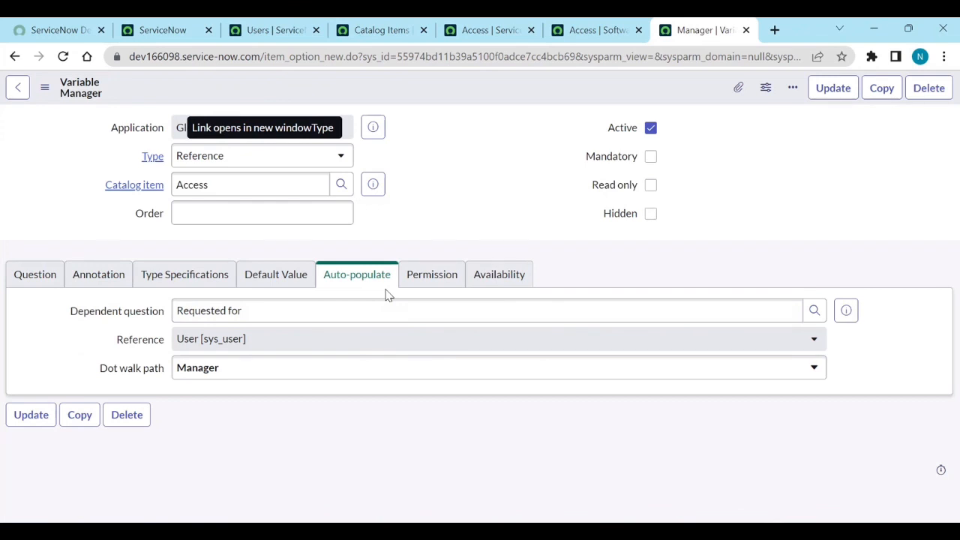
click(273, 30)
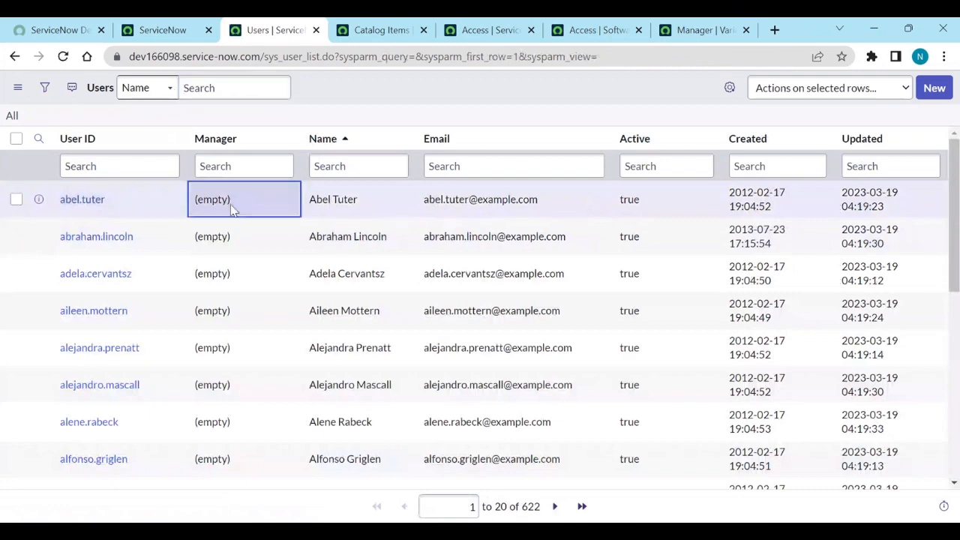
- Set Abel Tuter's manager to Abraham Lincoln and switch back to the Access catalog form
text(a)
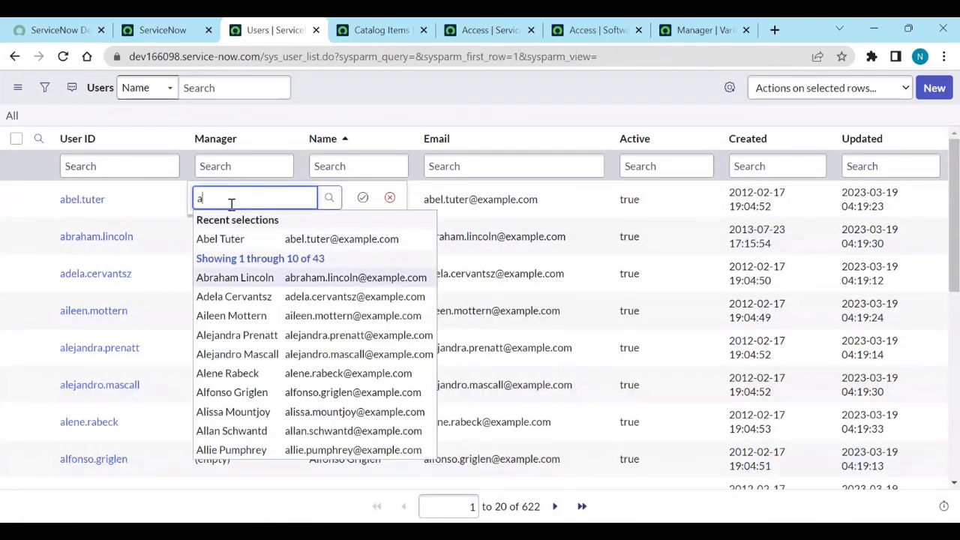
click(234, 277)
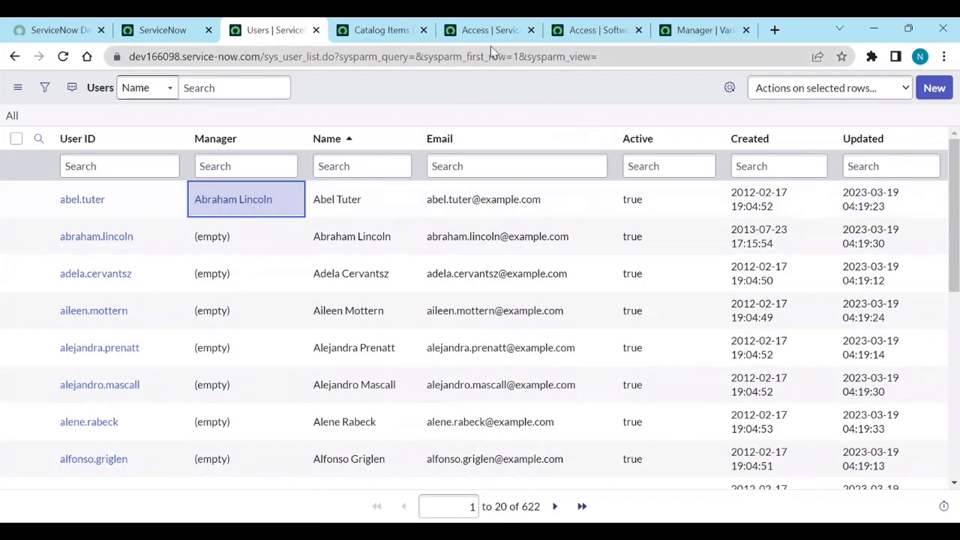
click(487, 30)
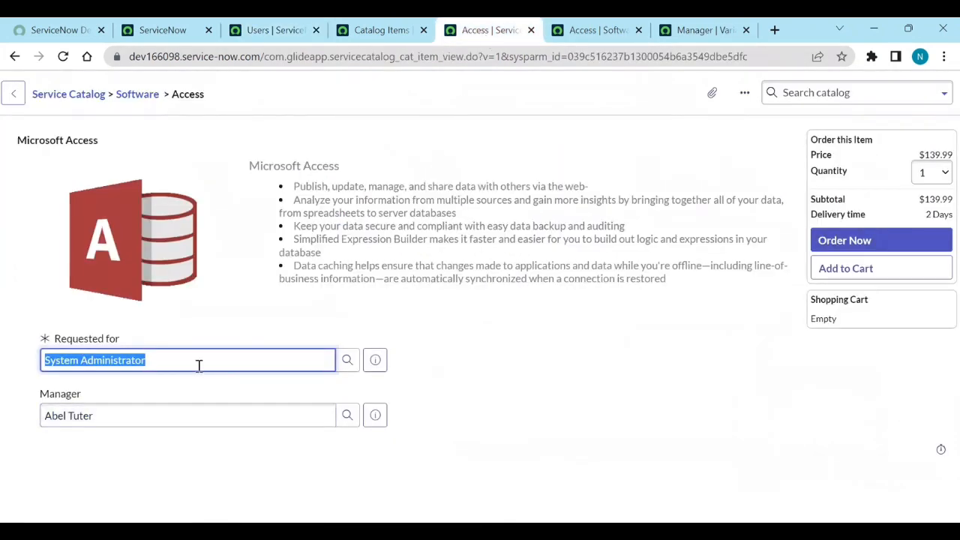
- Set Requested for to Abel Tuter, filling Manager with Abraham Lincoln
text(ab)
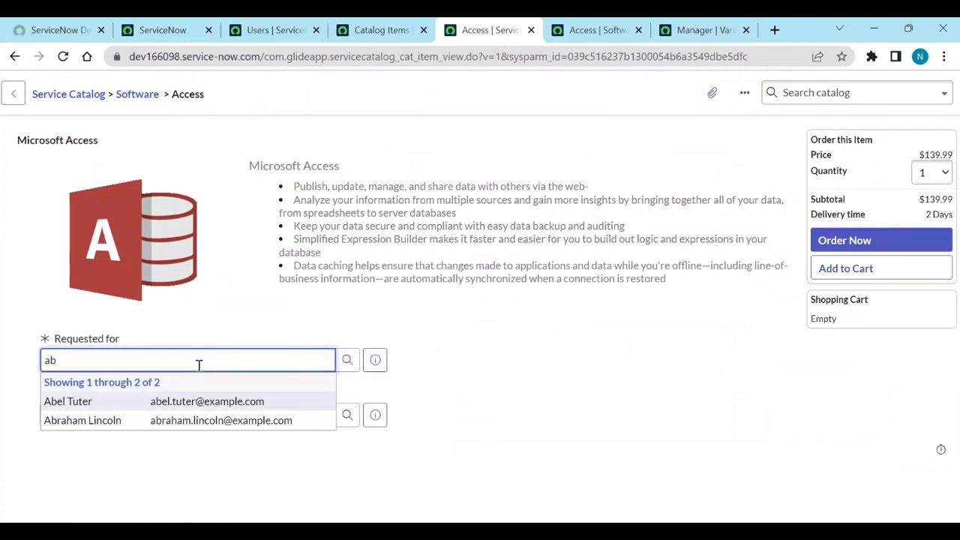
click(67, 401)
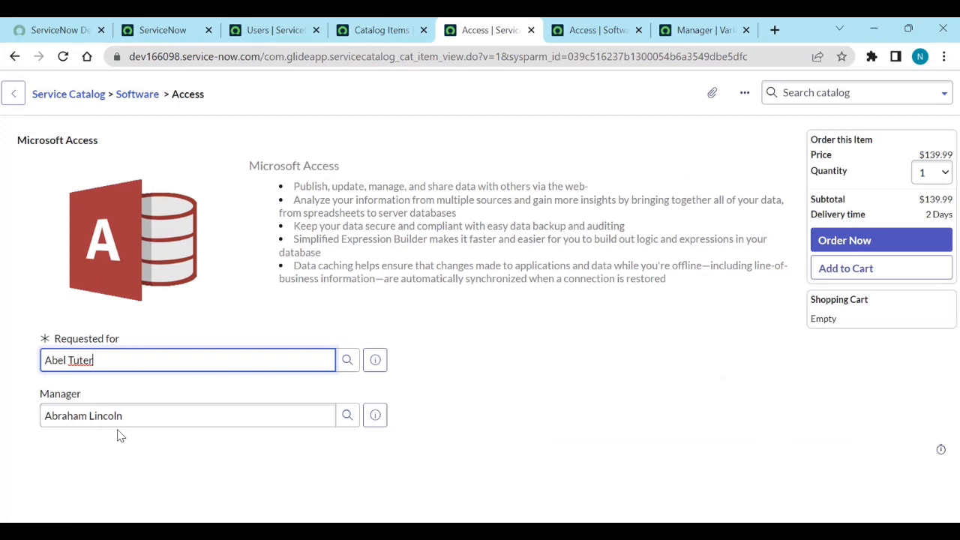
mouse_move(660, 245)
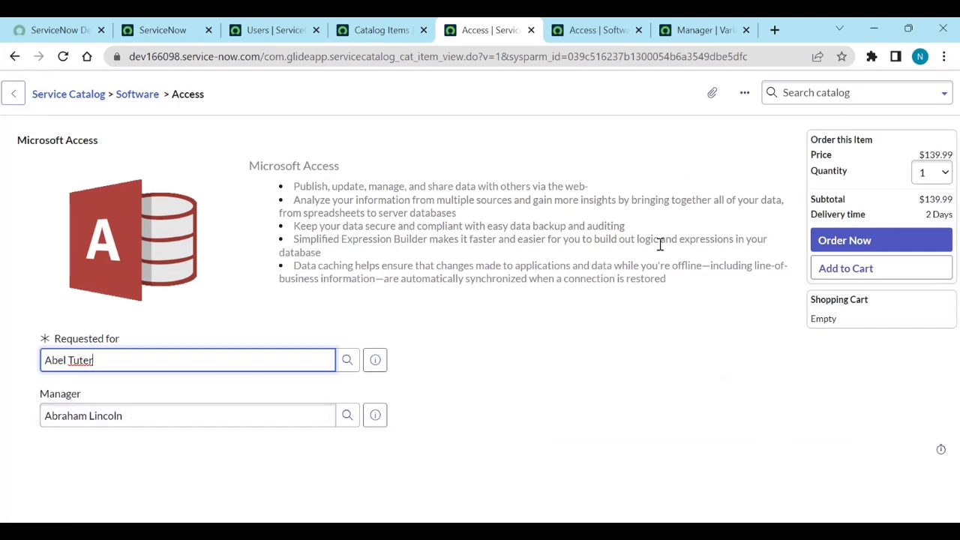
mouse_move(616, 84)
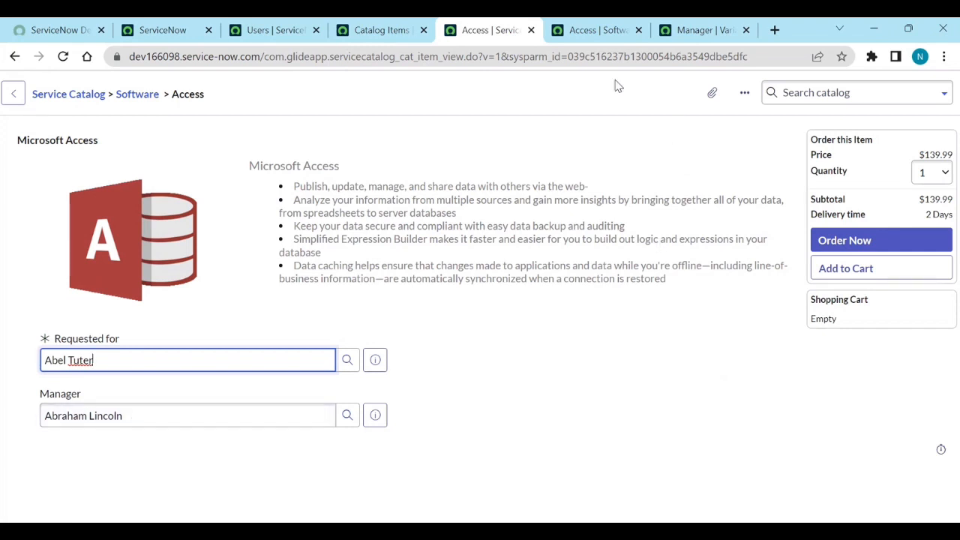
- Review the Manager variable's auto-populate settings, then return to the Access form
click(702, 30)
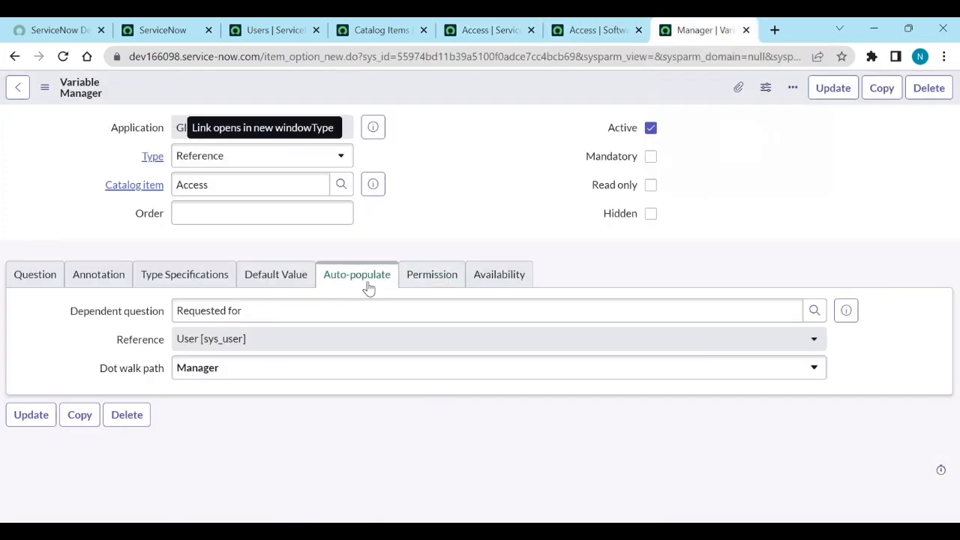
click(486, 309)
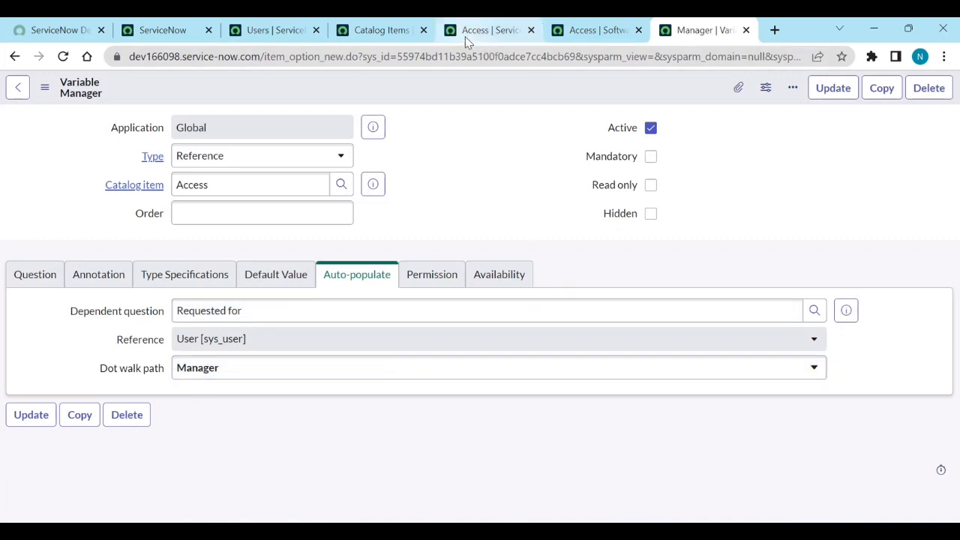
click(488, 30)
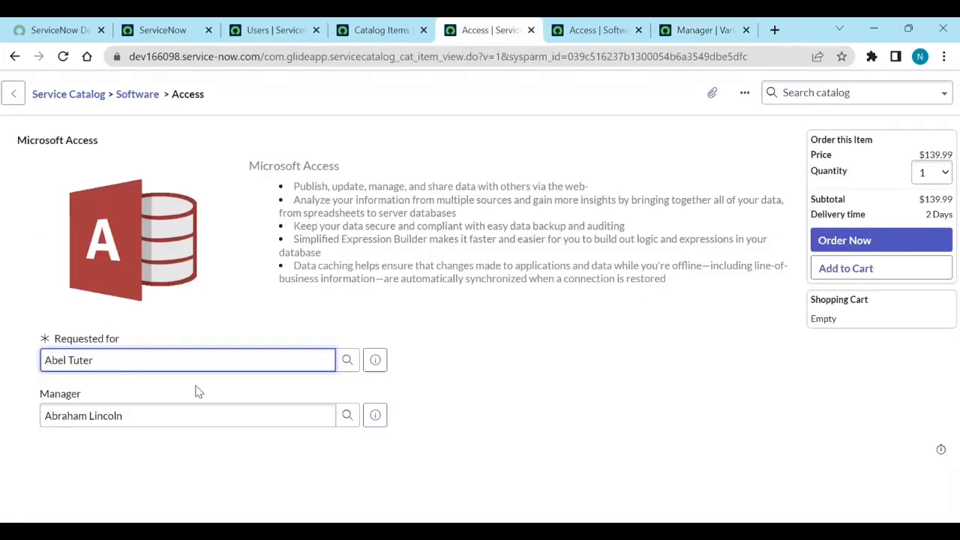